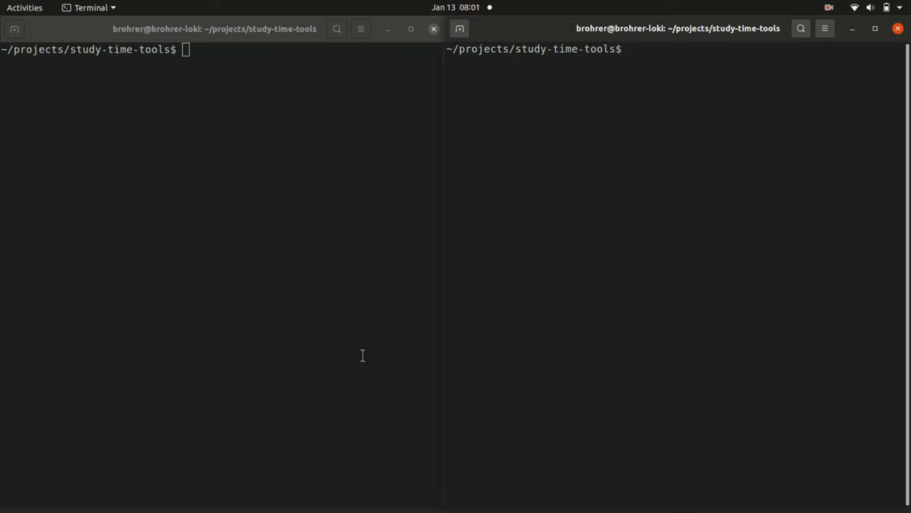
Enter the command 'vi timer_00.py' to load the timer script into vim
type("v")
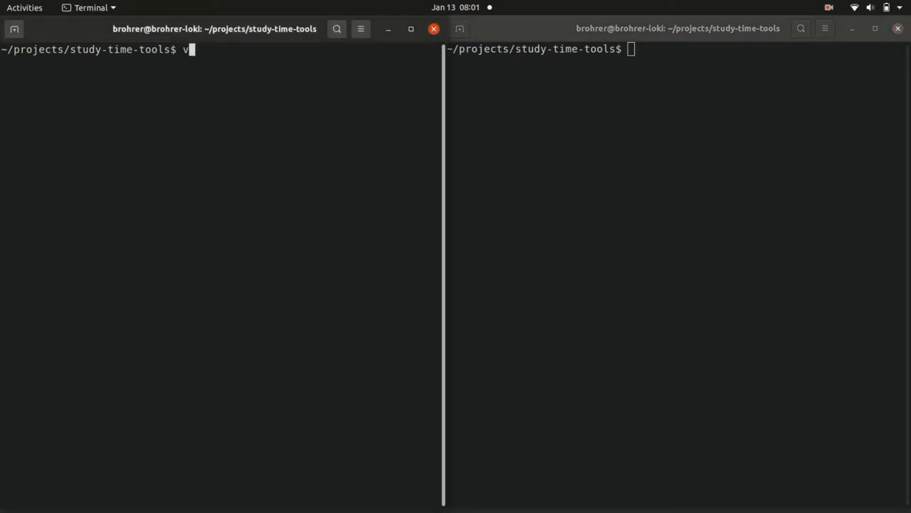
type("i tim")
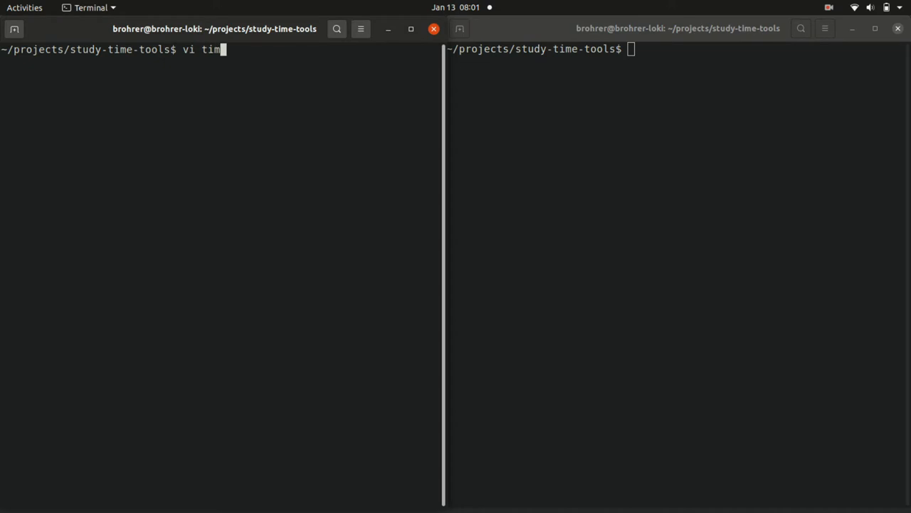
type("er_00.py")
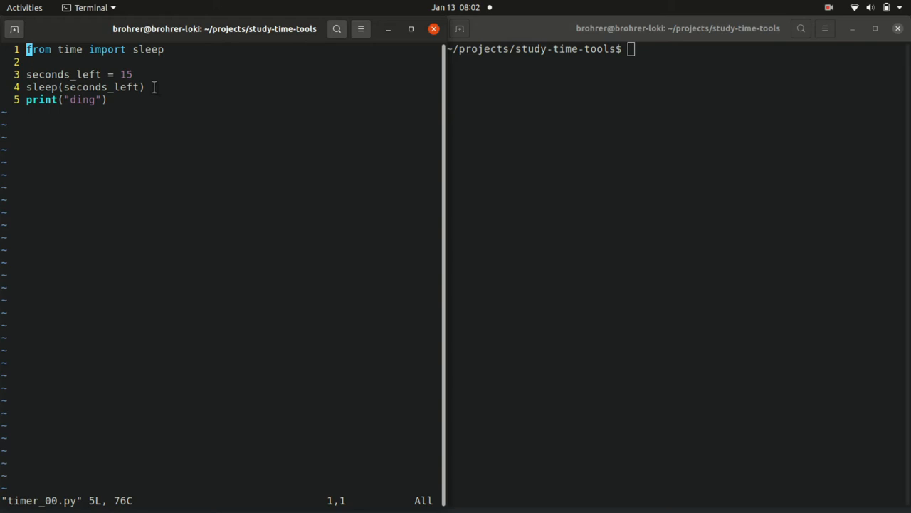
mouse_move(135, 106)
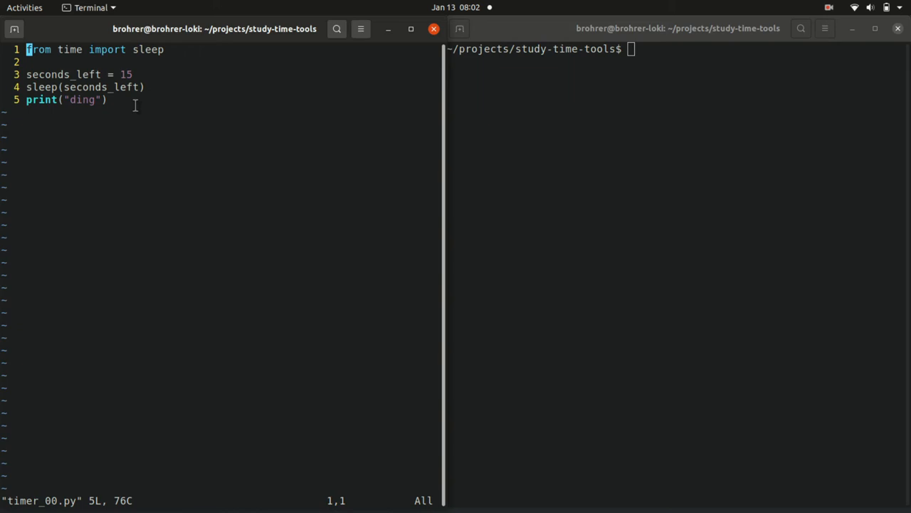
mouse_move(228, 136)
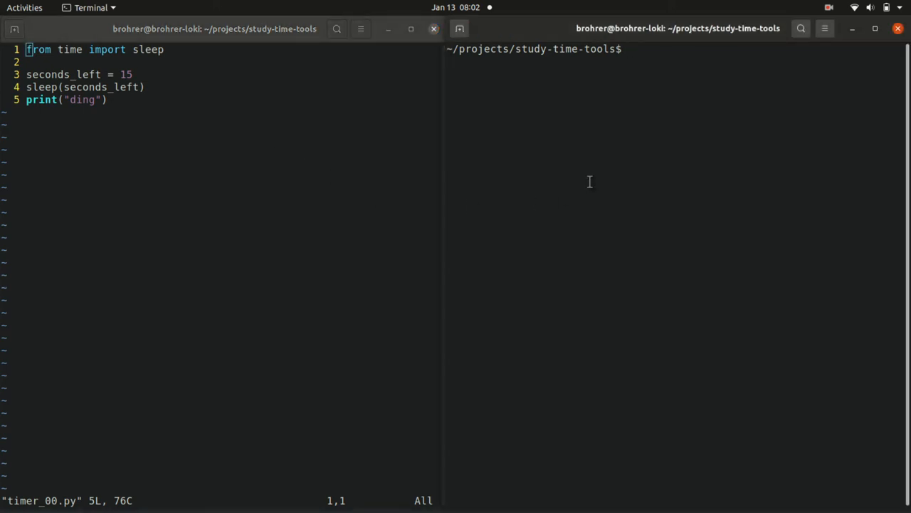
Run 'python3 timer_00.py', leaving the script waiting through its 15-second sleep
type("python3")
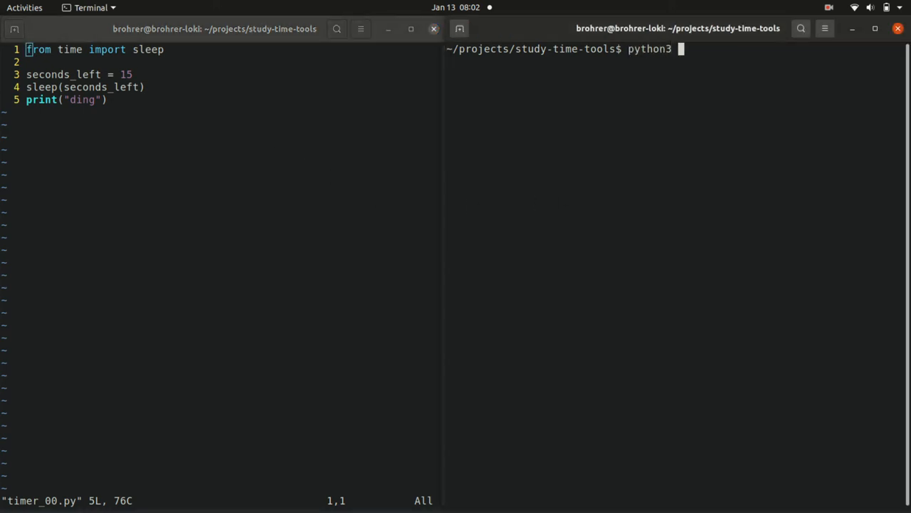
type("timer_00.py")
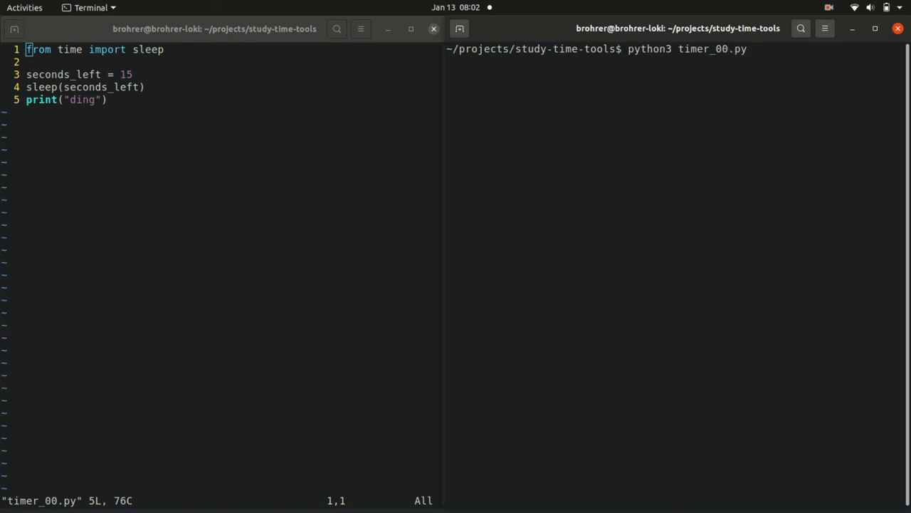
key("Return")
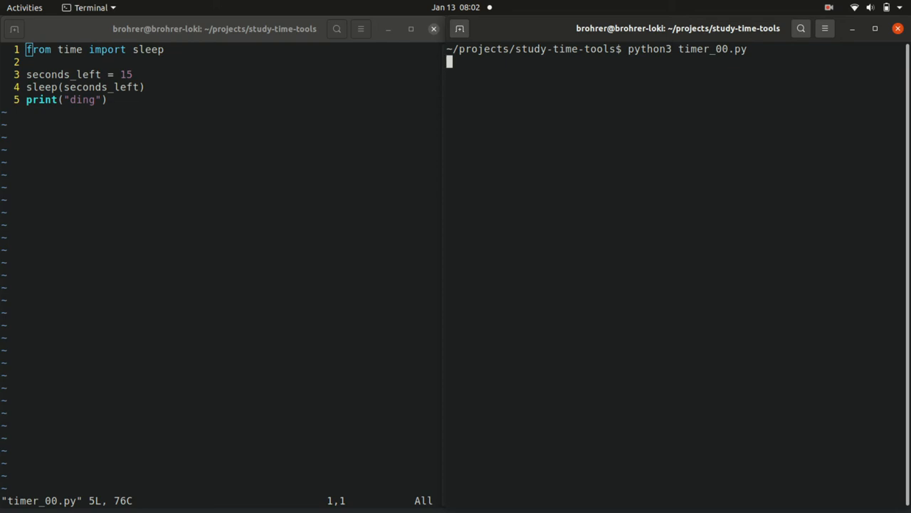